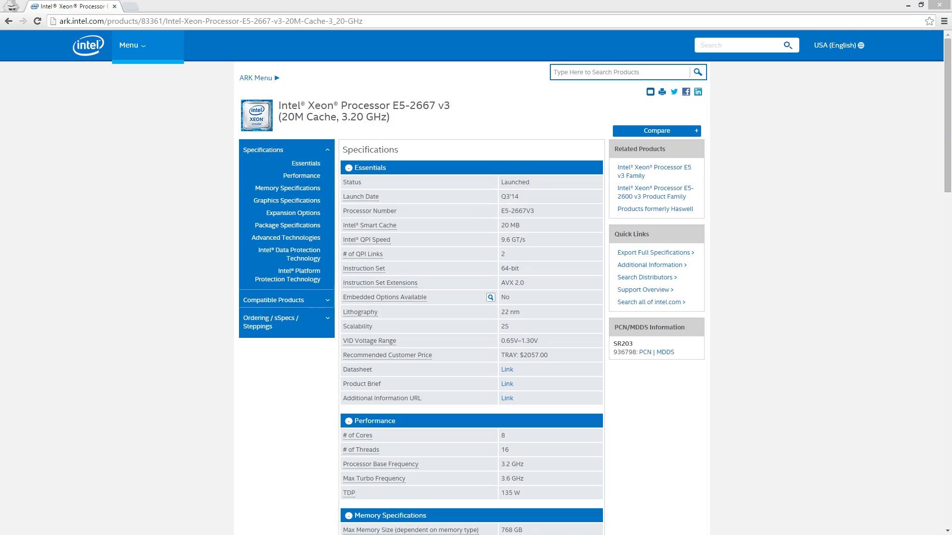
scroll("down", 3)
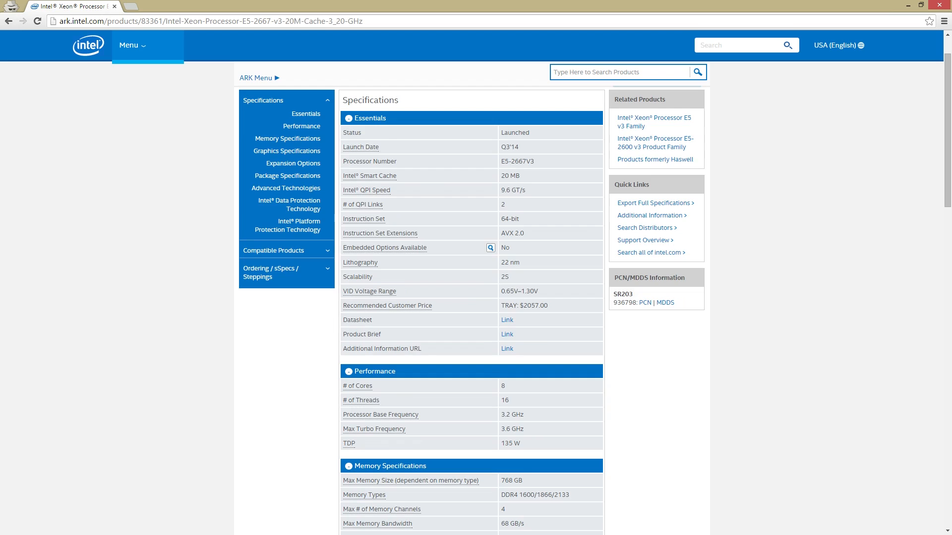
scroll("down", 3)
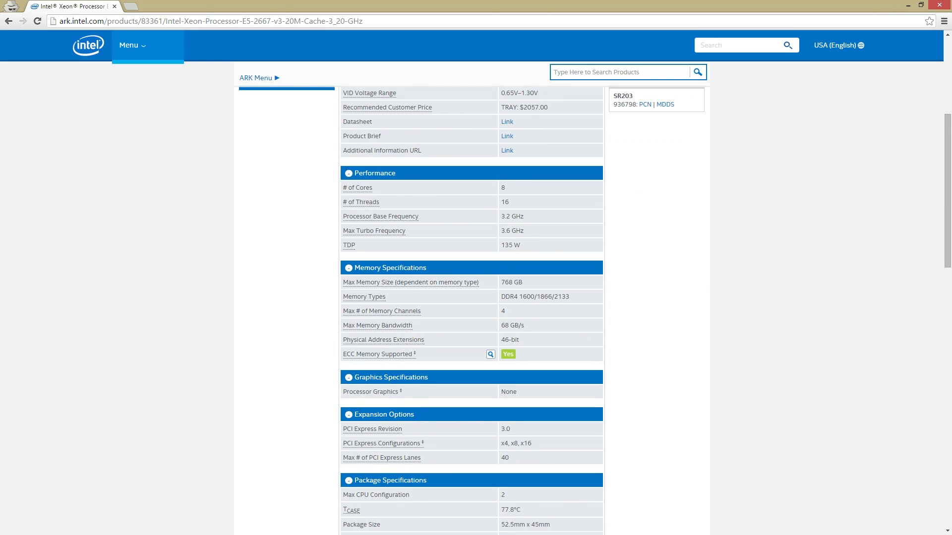
scroll("down", 3)
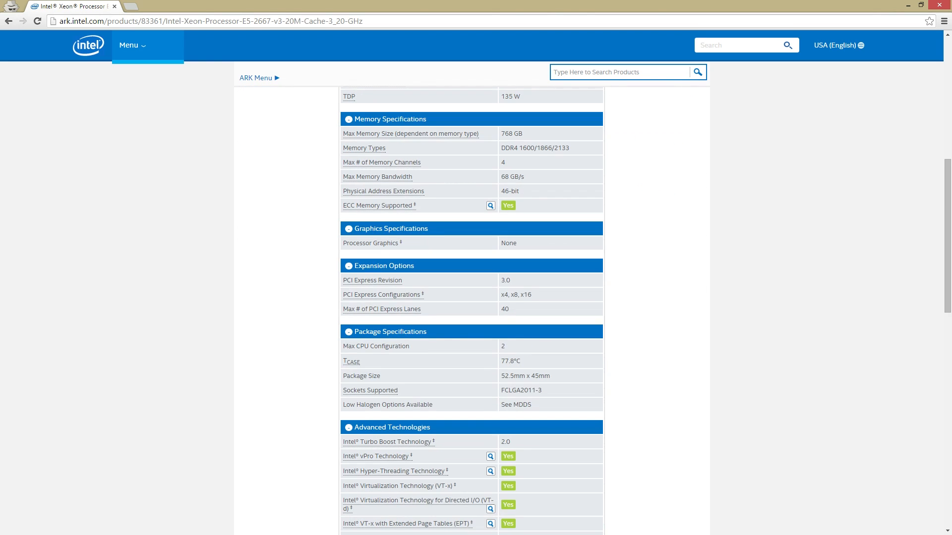
scroll("down", 3)
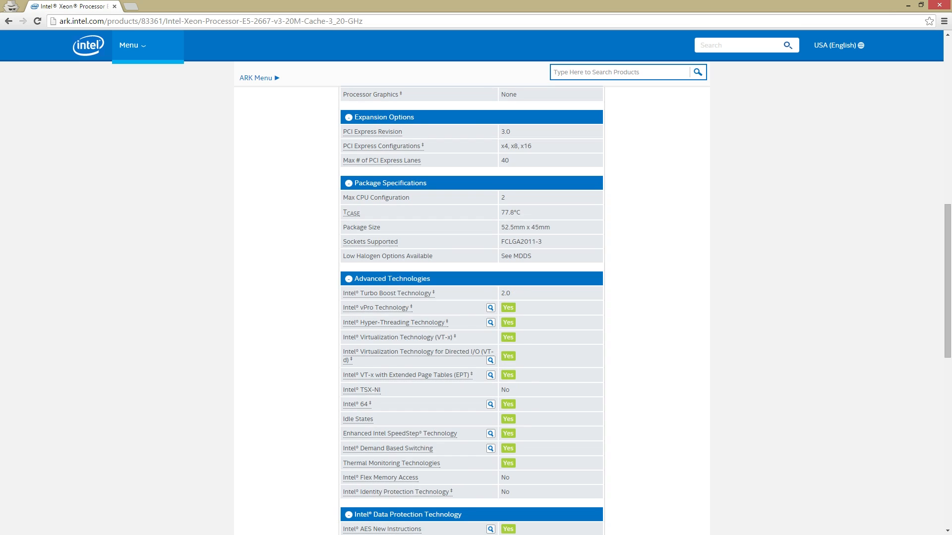
scroll("down", 3)
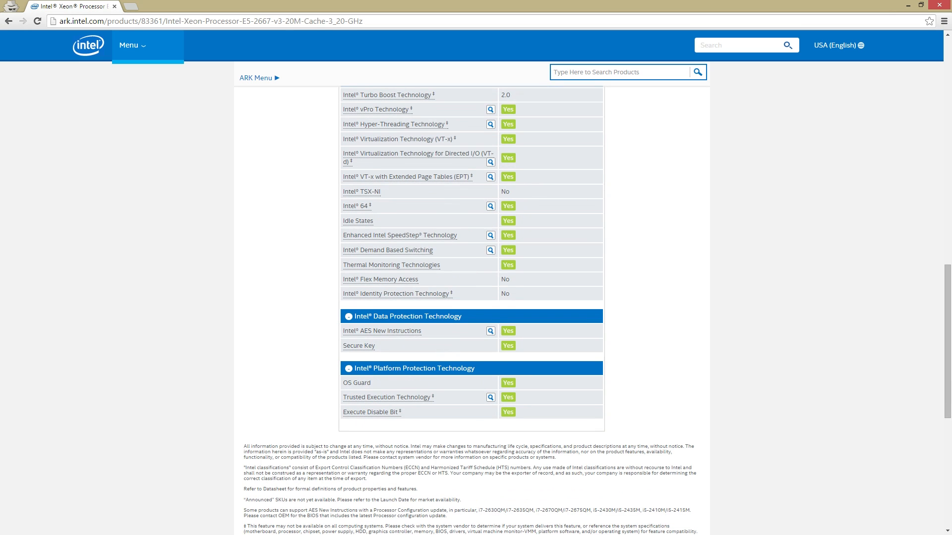